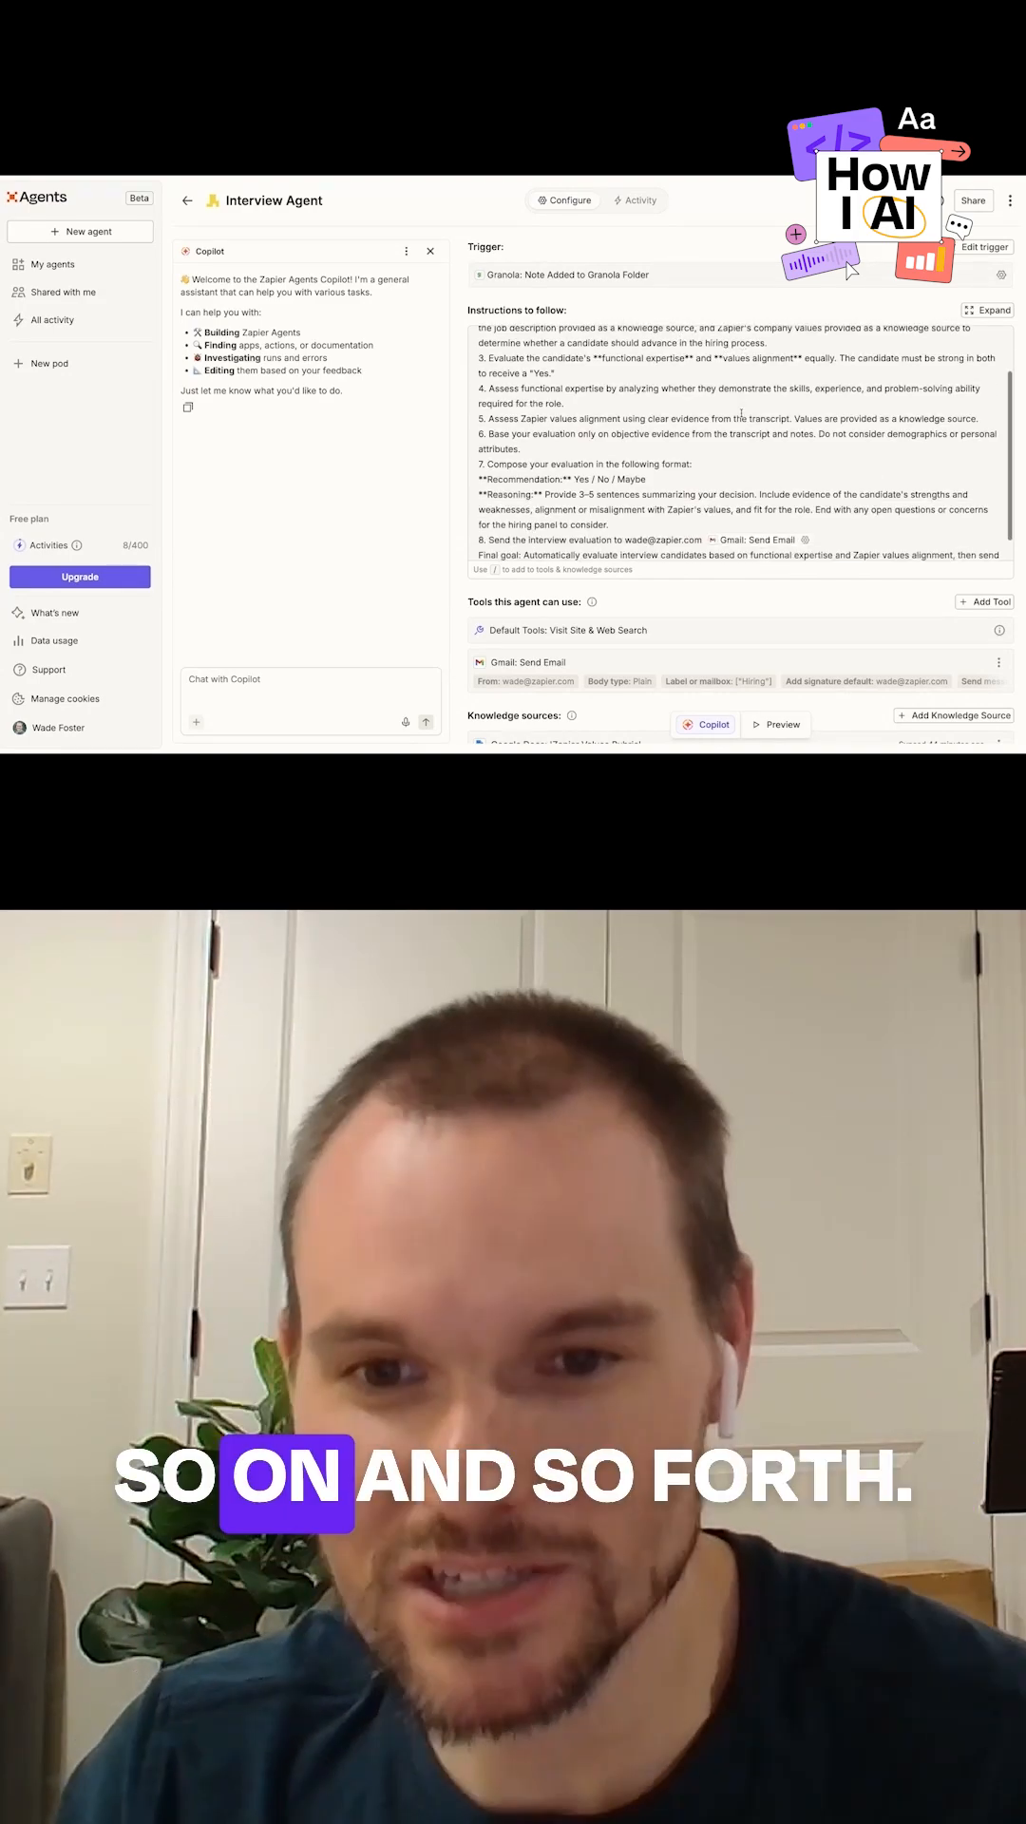
{"action": "scroll", "scroll_direction": "down", "scroll_amount": 3}
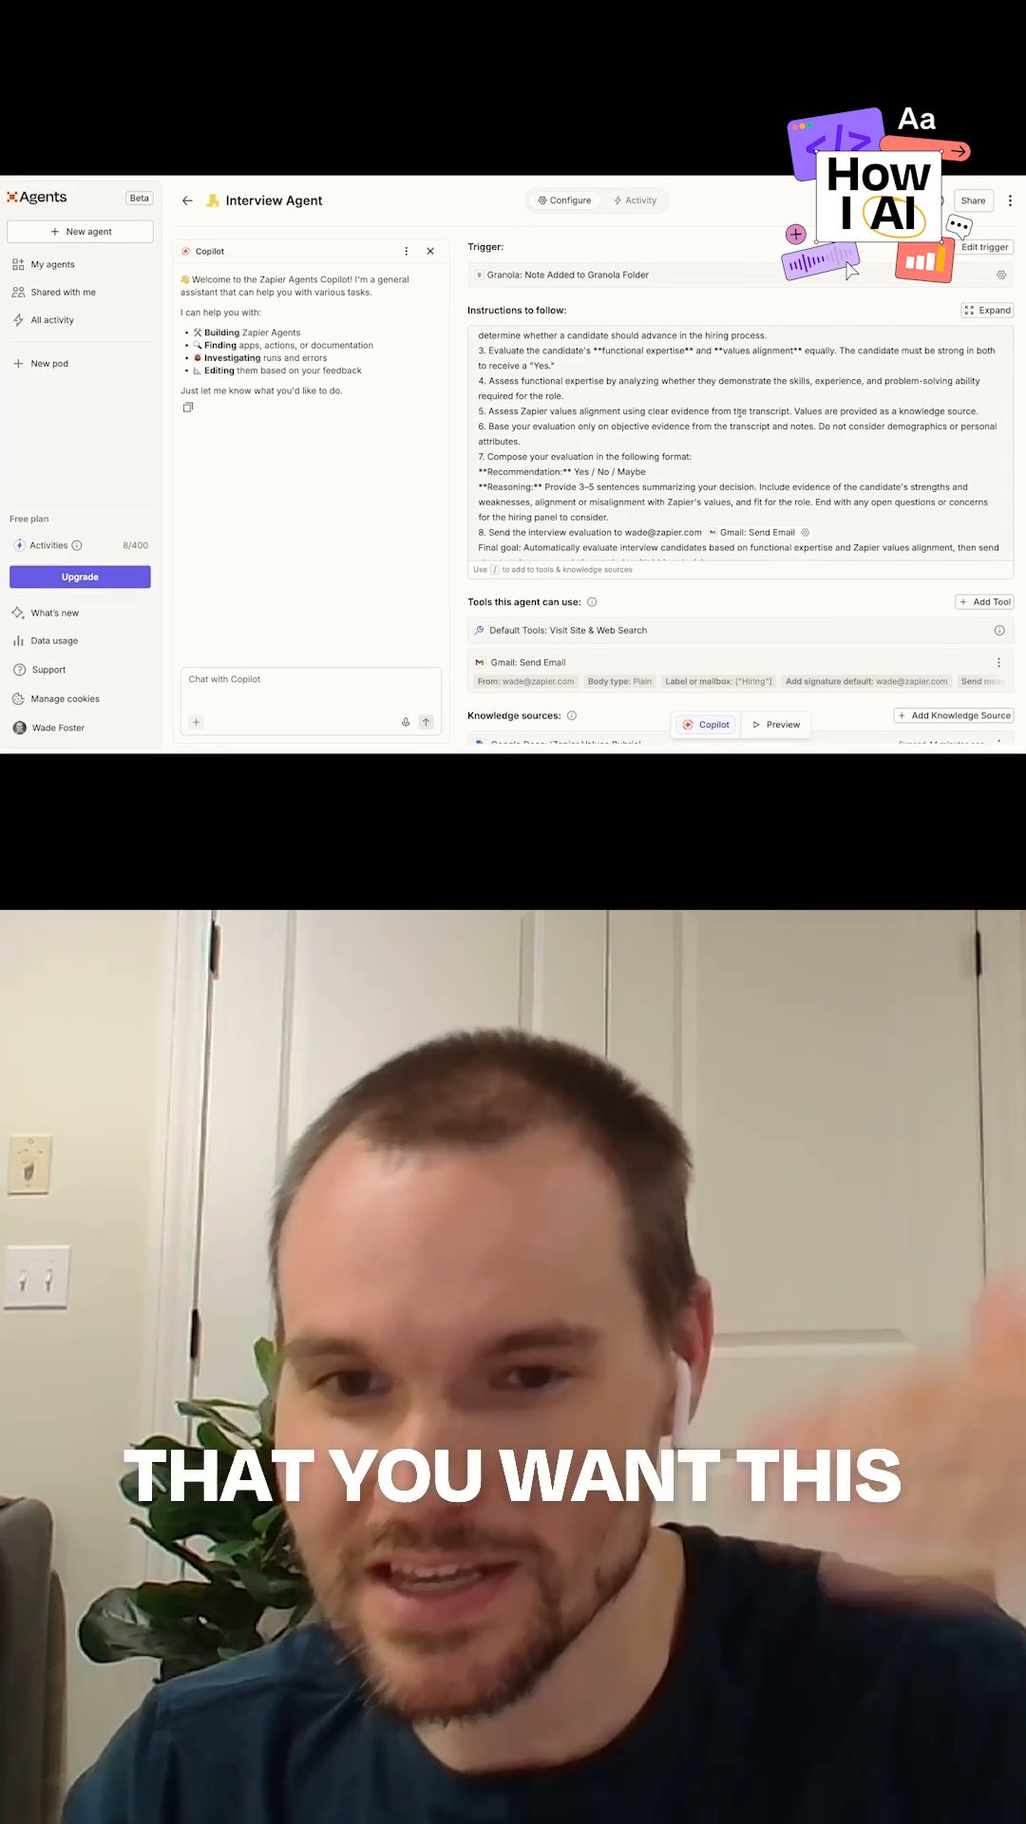